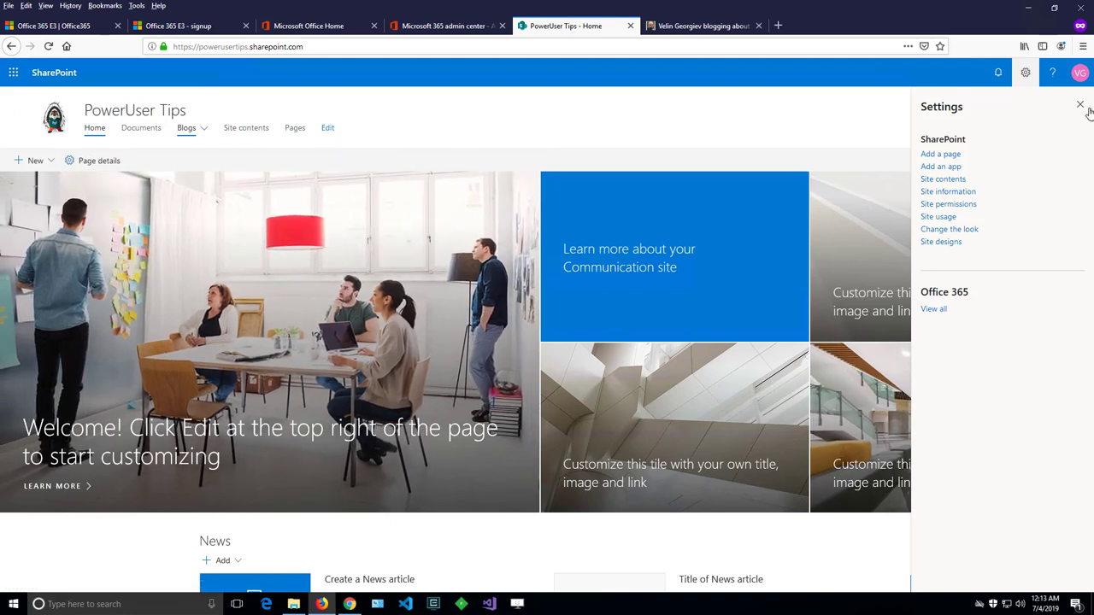
- Close the Settings pane so the PowerUser Tips home page shows in full
click(1079, 105)
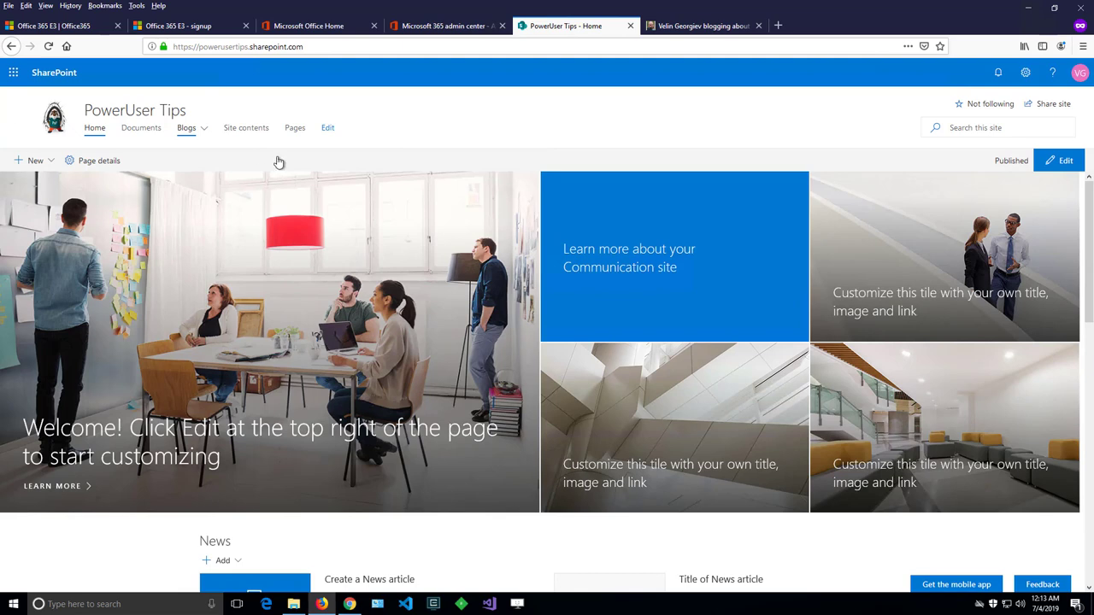
mouse_move(340, 143)
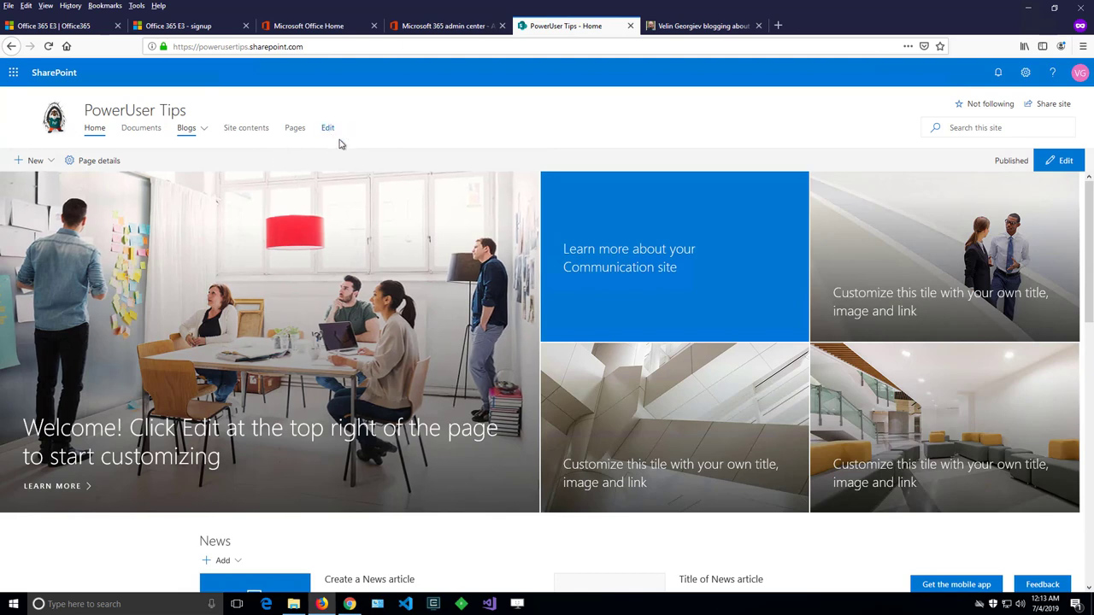
mouse_move(333, 133)
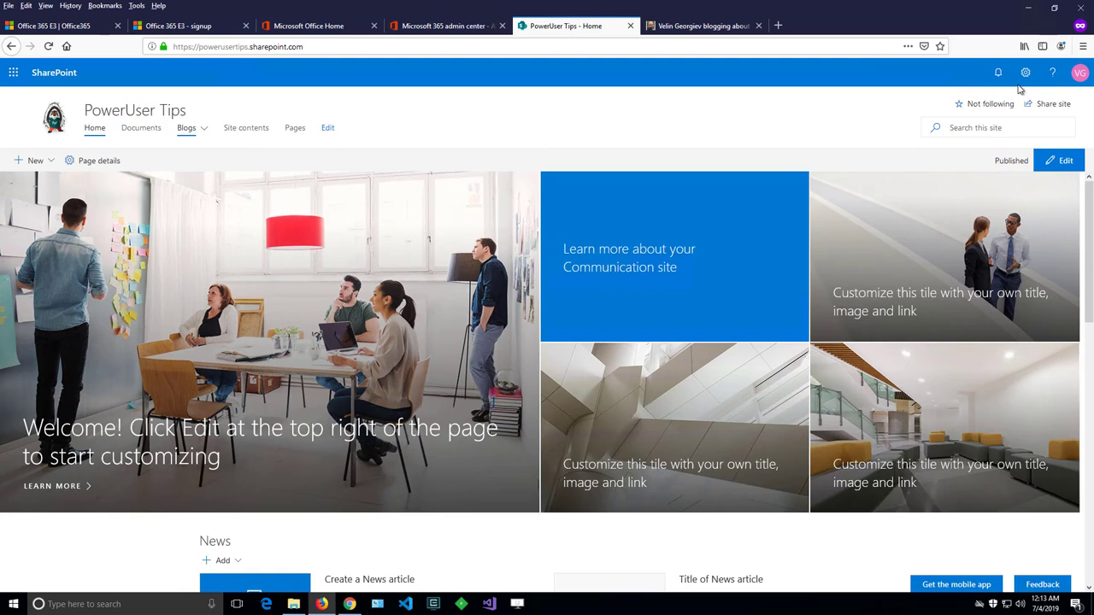
mouse_move(1025, 72)
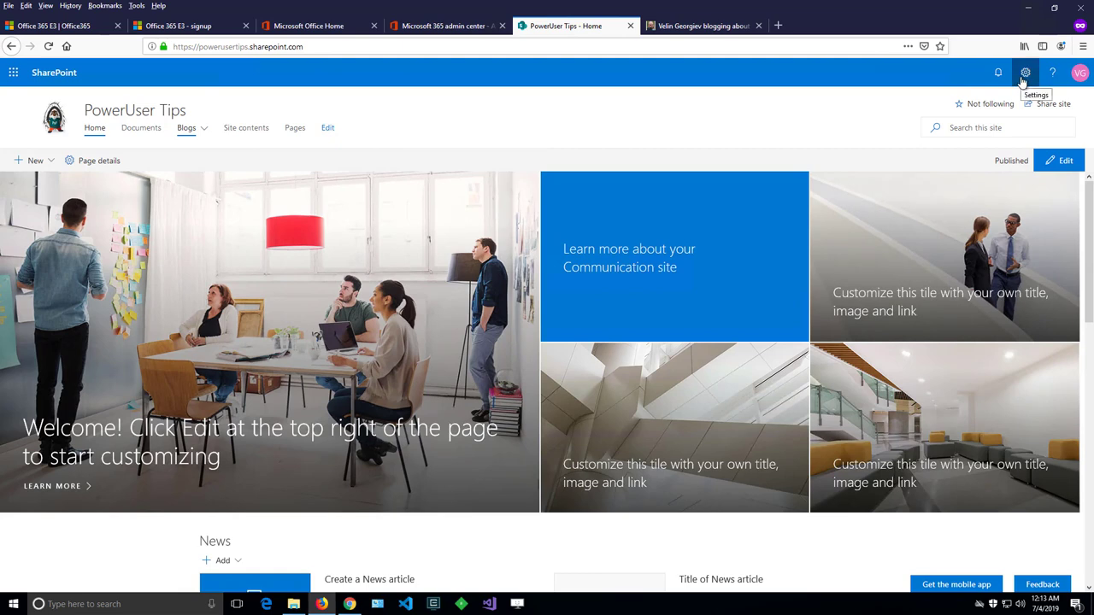
- Open Site contents from the gear menu to list the site's libraries and lists
click(1026, 75)
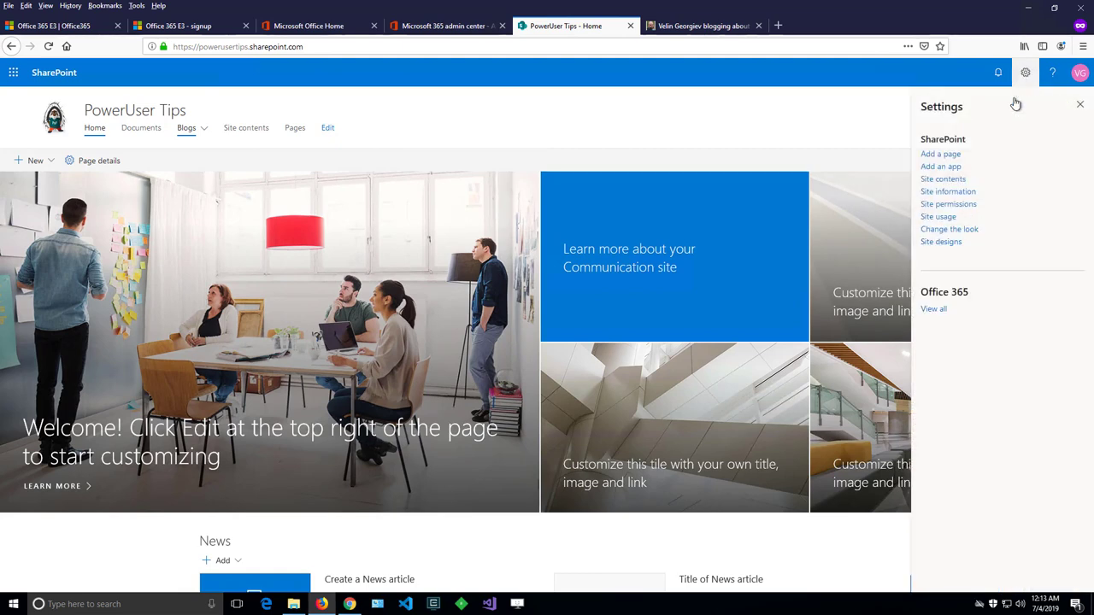
mouse_move(944, 179)
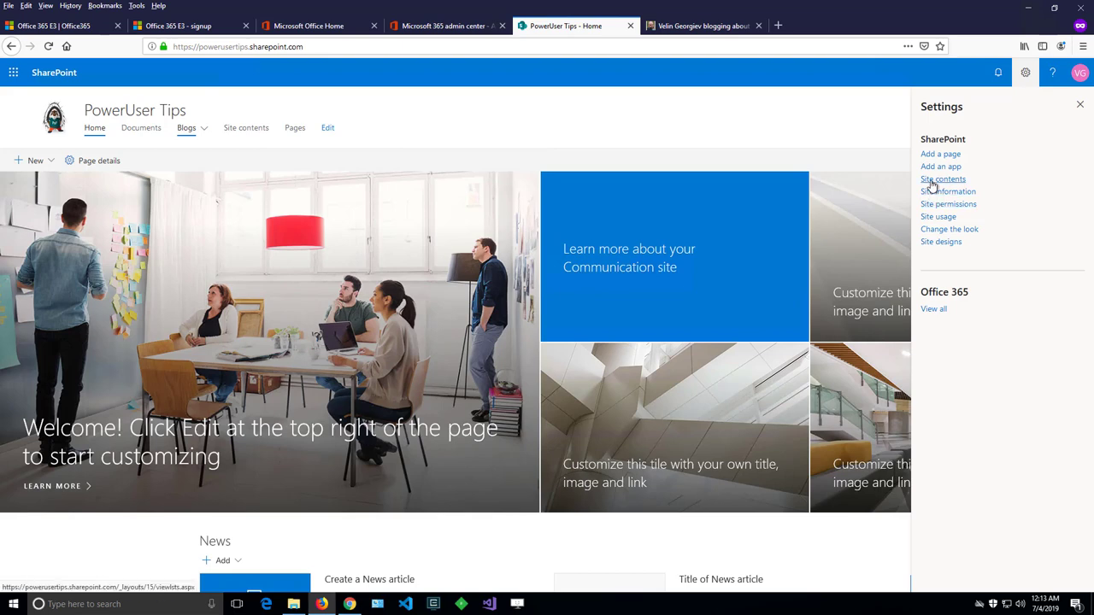
click(942, 180)
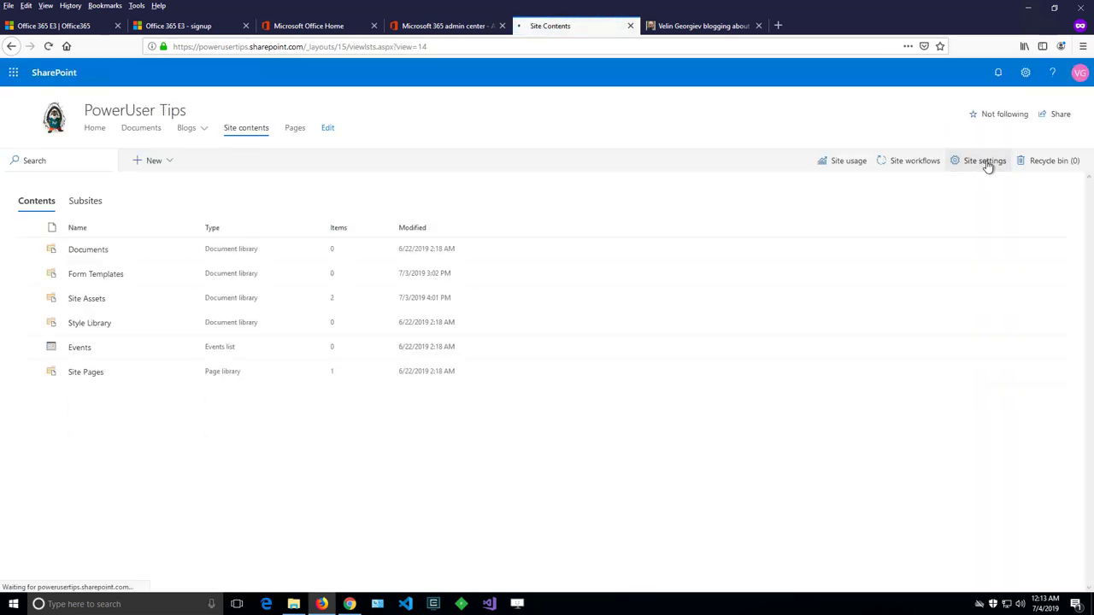
- Open classic Site Settings and go to the Quick Launch navigation editor under Look and Feel
click(985, 160)
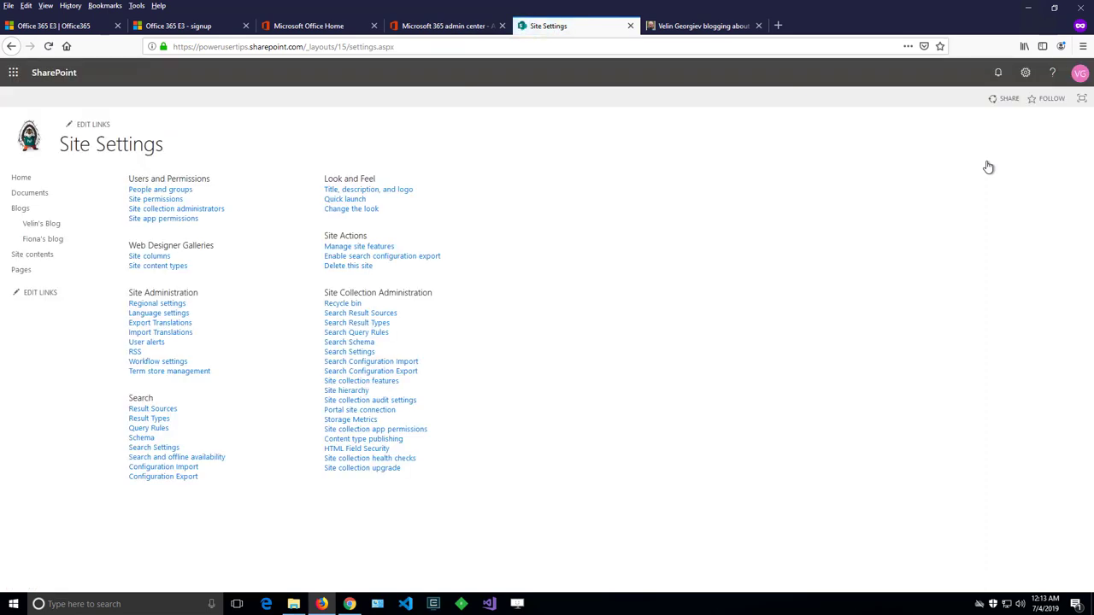
mouse_move(550, 215)
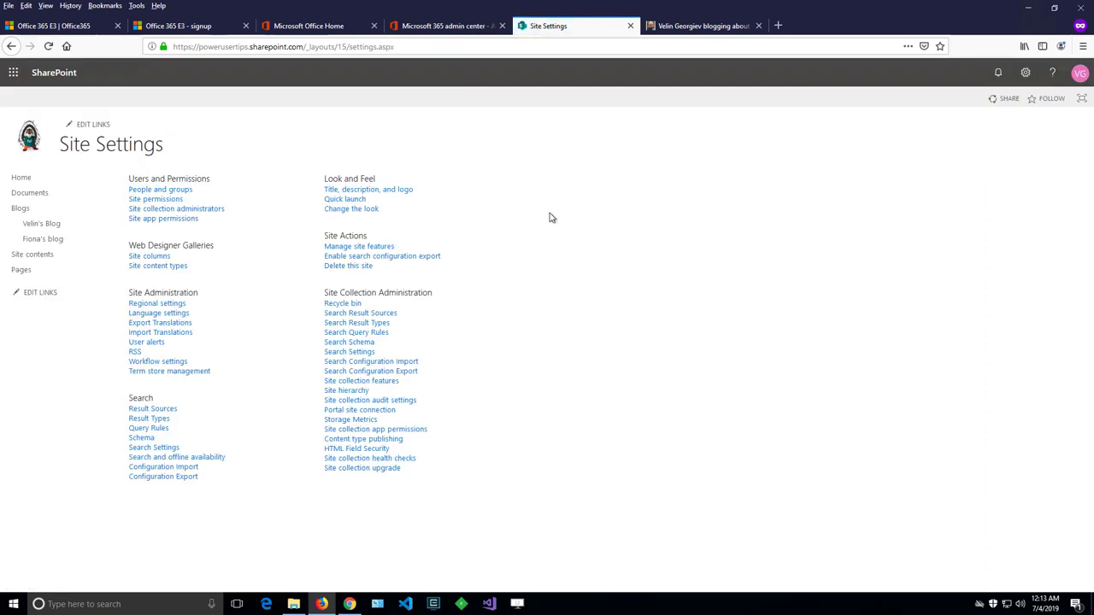
mouse_move(366, 140)
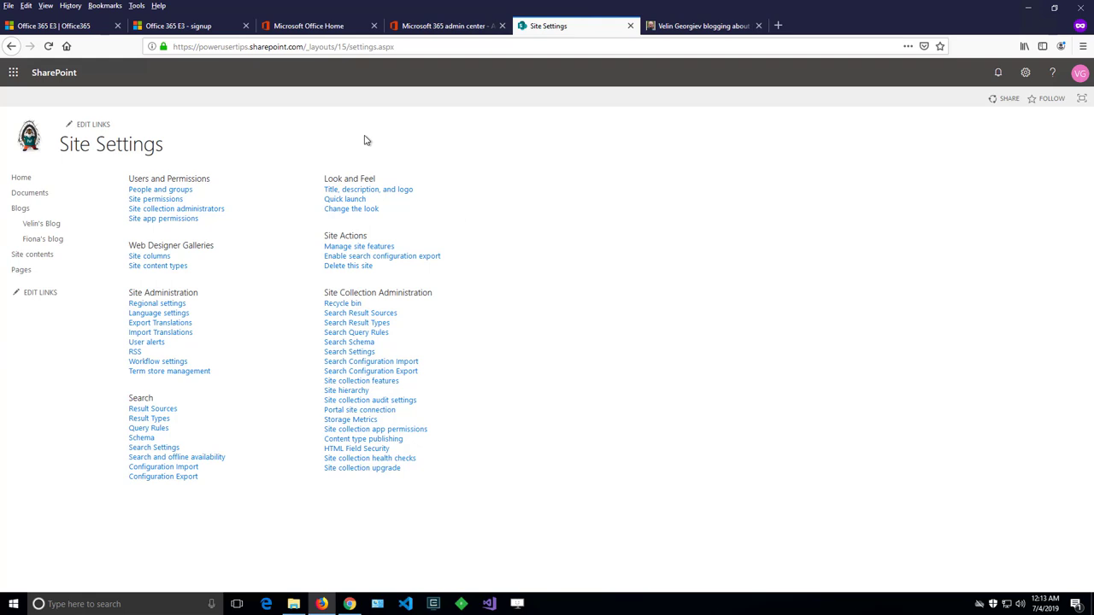
mouse_move(646, 403)
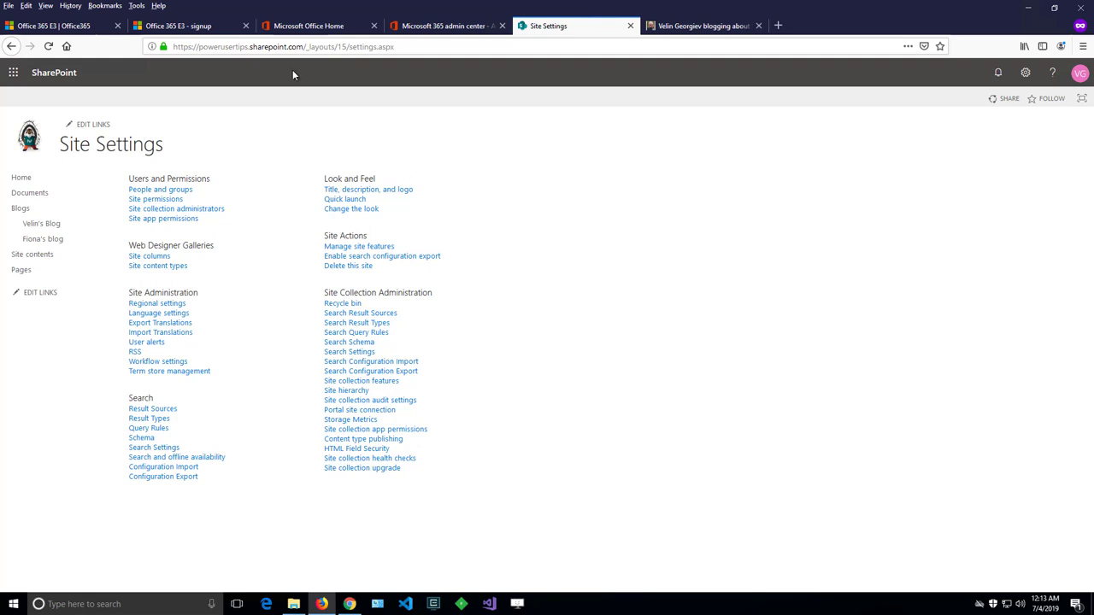
mouse_move(41, 212)
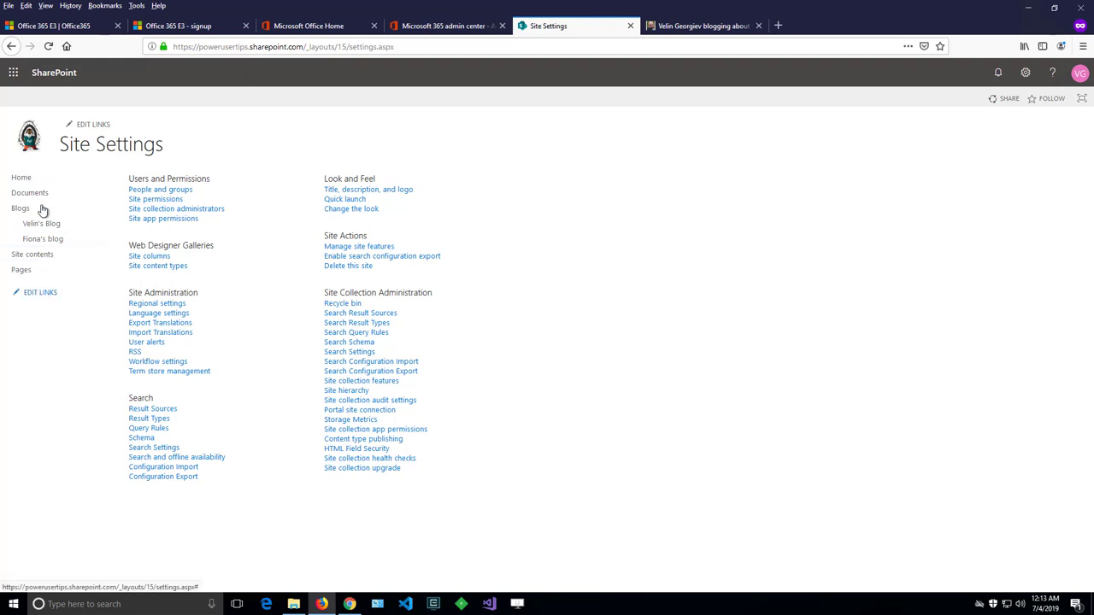
mouse_move(36, 301)
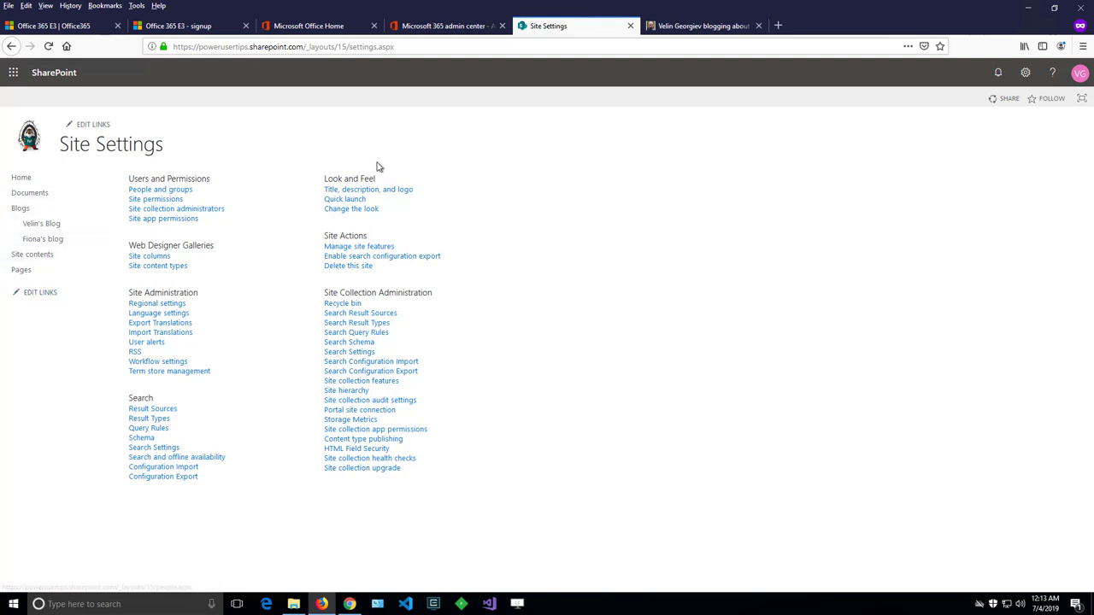
mouse_move(345, 204)
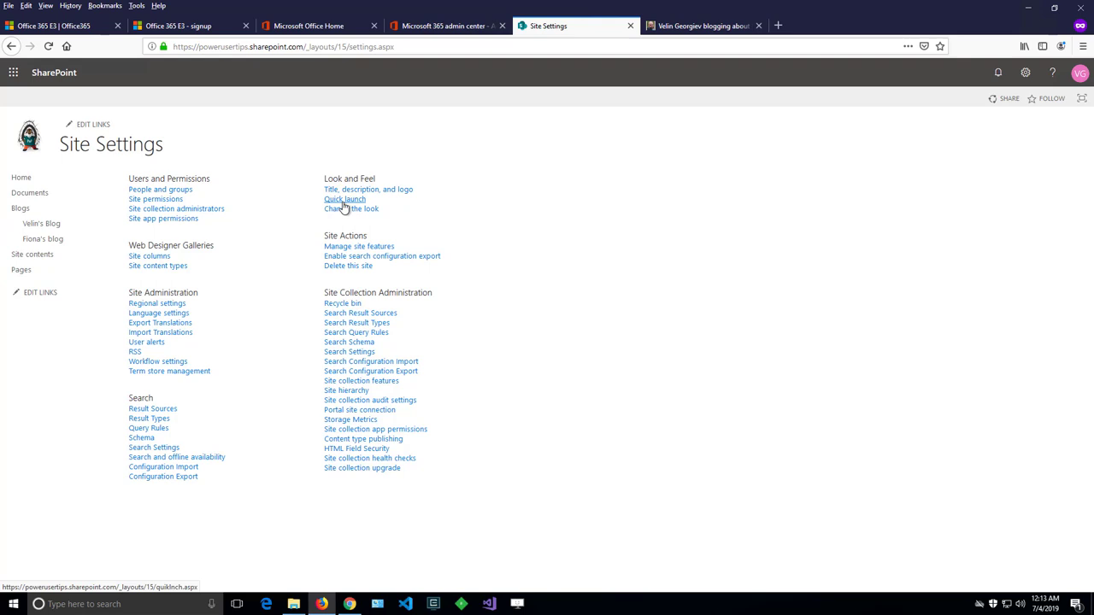
mouse_move(359, 205)
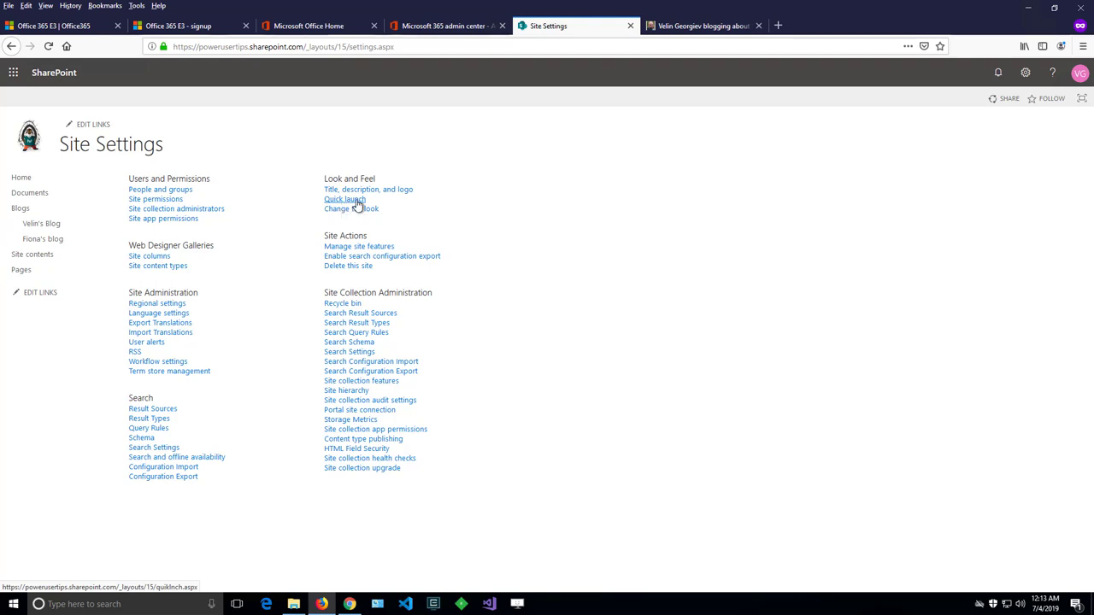
click(342, 198)
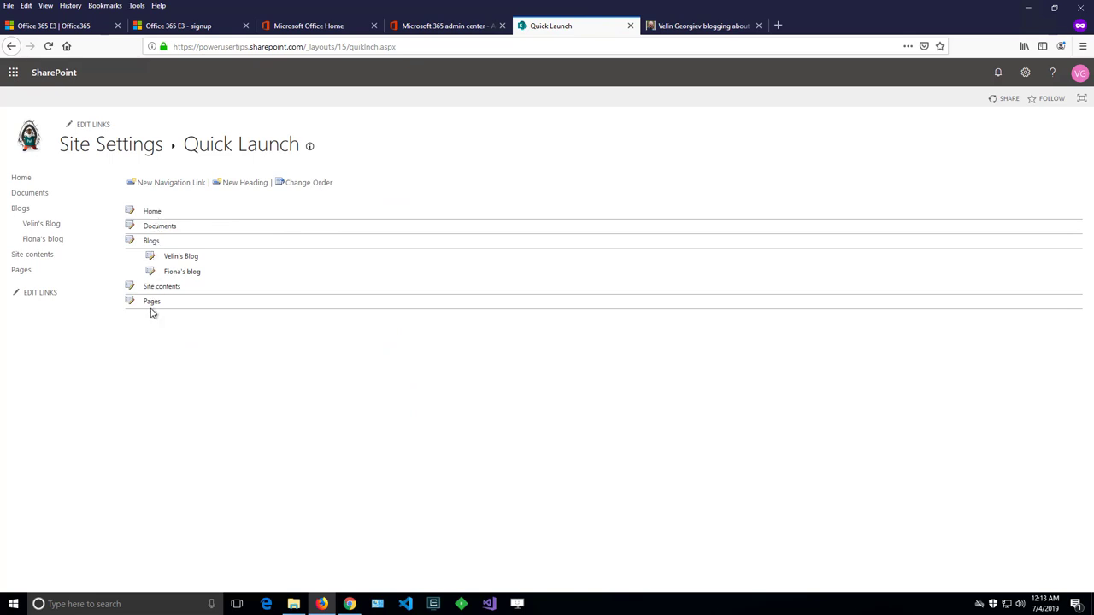
mouse_move(248, 183)
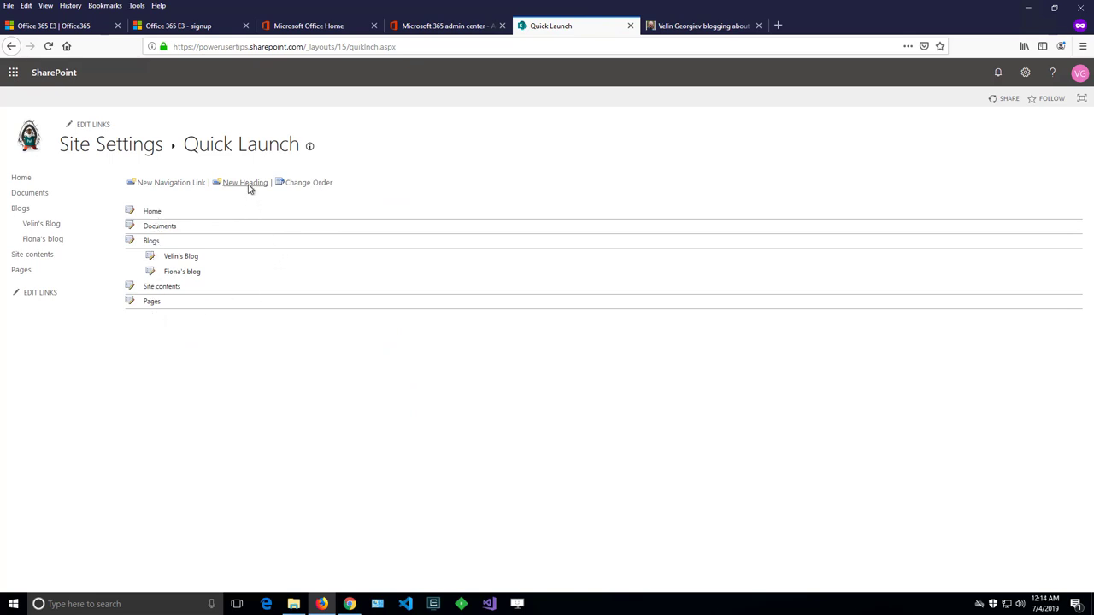
mouse_move(310, 184)
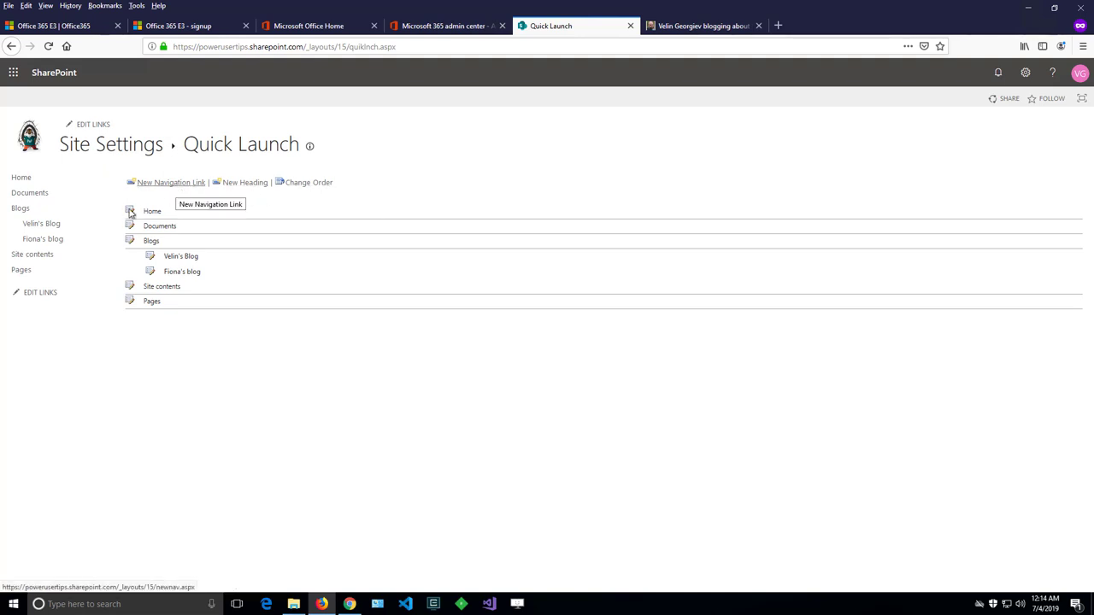
mouse_move(130, 287)
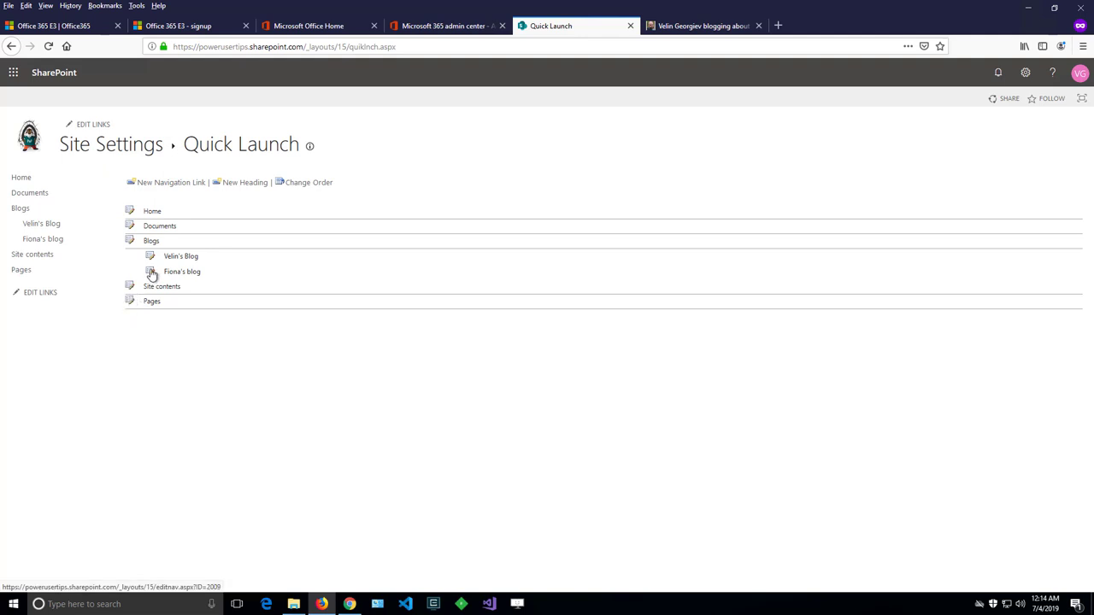
mouse_move(130, 212)
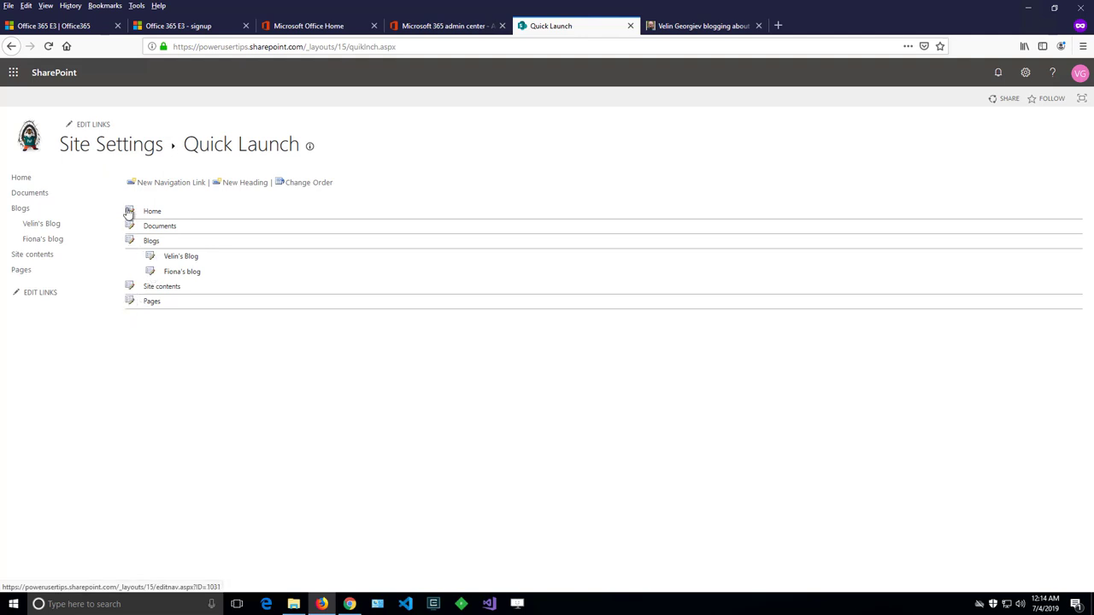